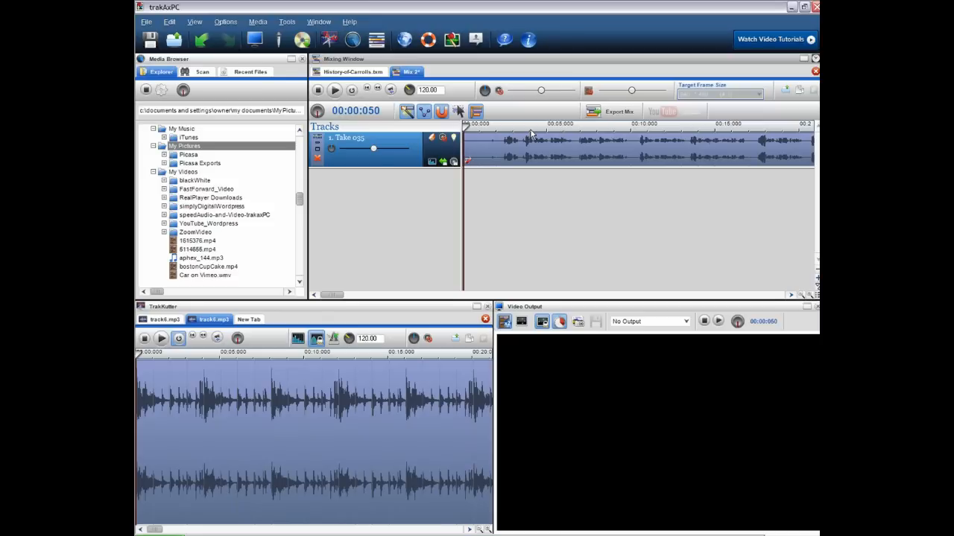
Select a span of the Take 035 narration on the timeline ruler.
left_click_drag(530, 136, 753, 136)
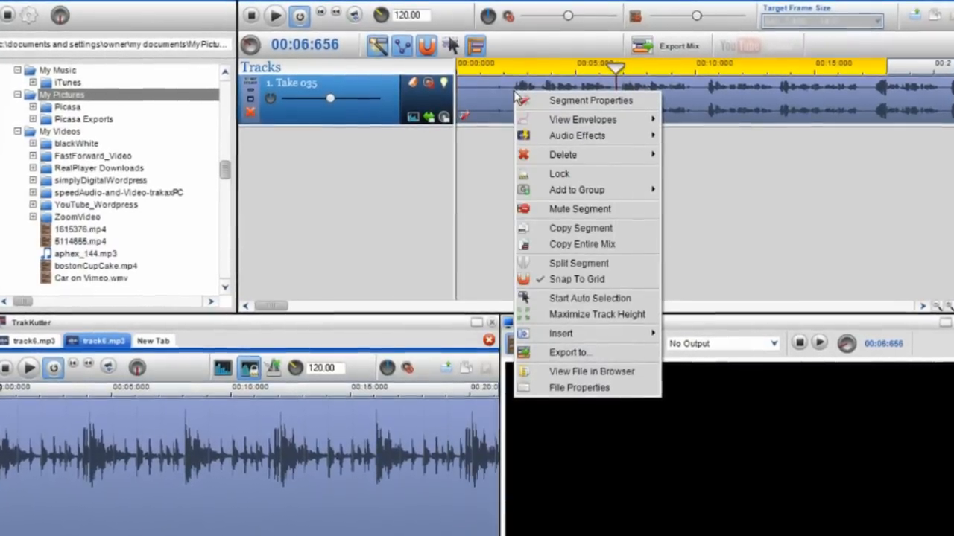
mouse_move(580, 131)
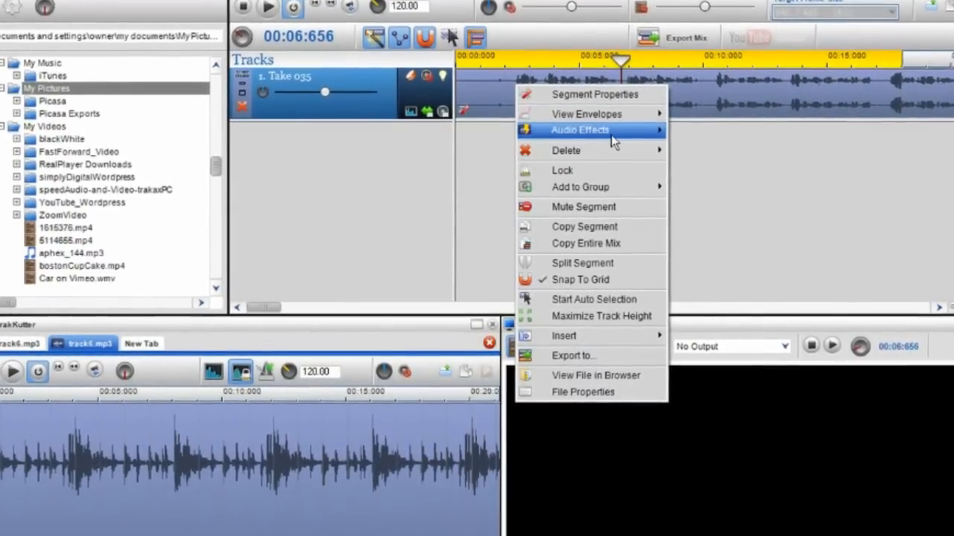
Apply Audio Effects > Blue Cat Triple EQ (tx) to the narration segment.
left_click(580, 130)
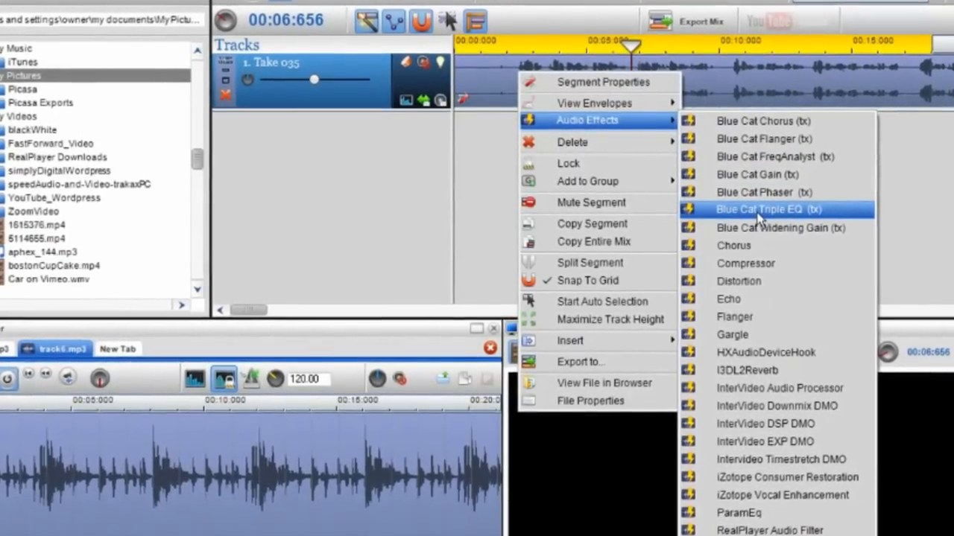
left_click(757, 209)
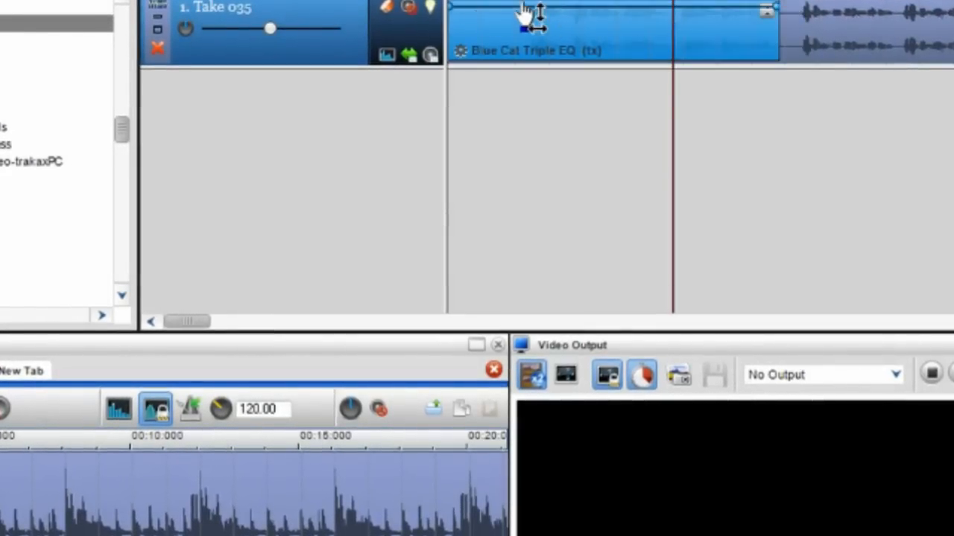
mouse_move(580, 113)
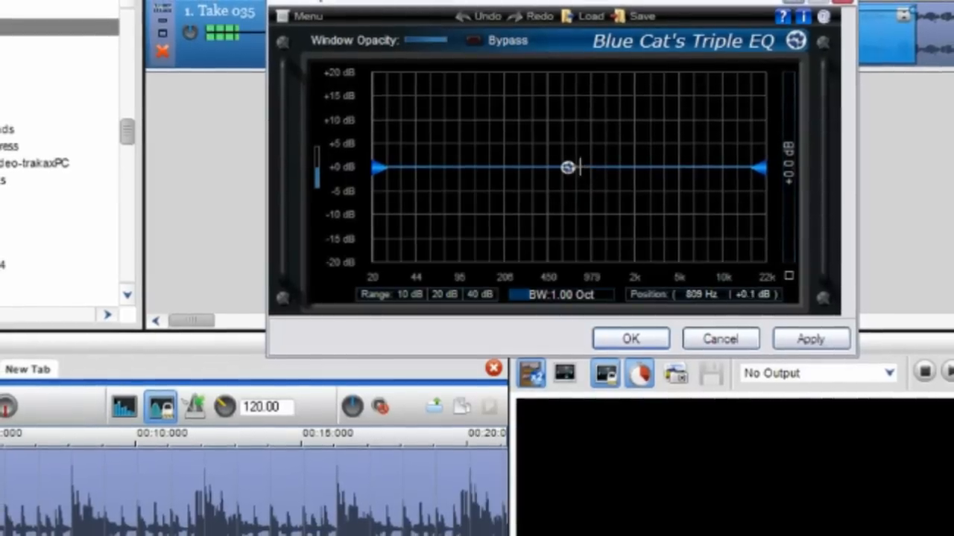
Drag the Triple EQ curve handles down so the lowest frequencies roll off.
left_click_drag(566, 167, 406, 238)
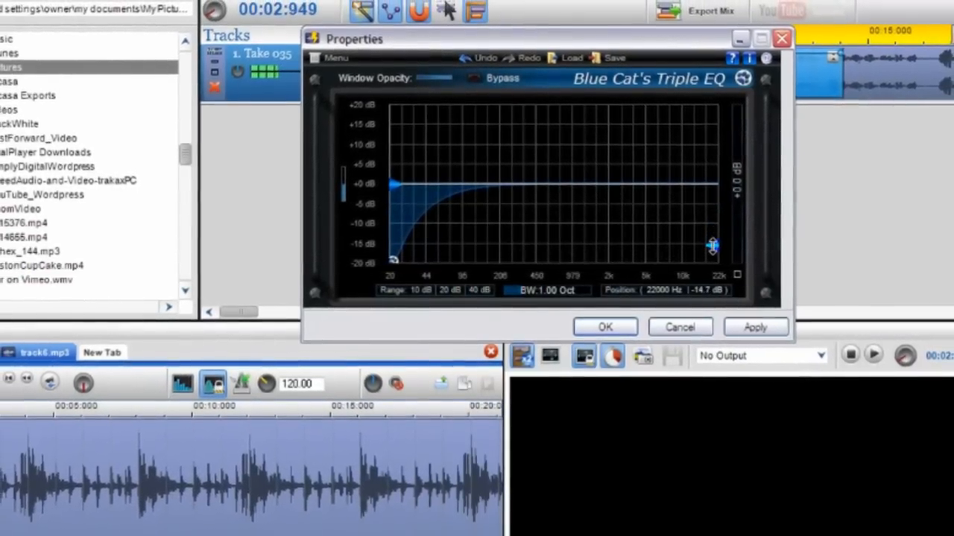
left_click_drag(712, 246, 700, 256)
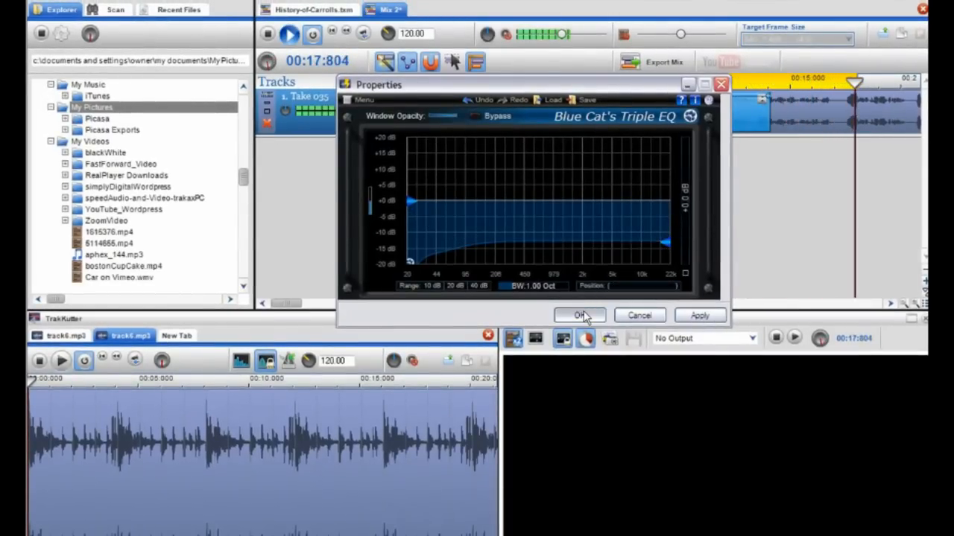
Confirm the EQ Properties, start the effect bar at 00:00 and zoom out to the whole track.
left_click(580, 316)
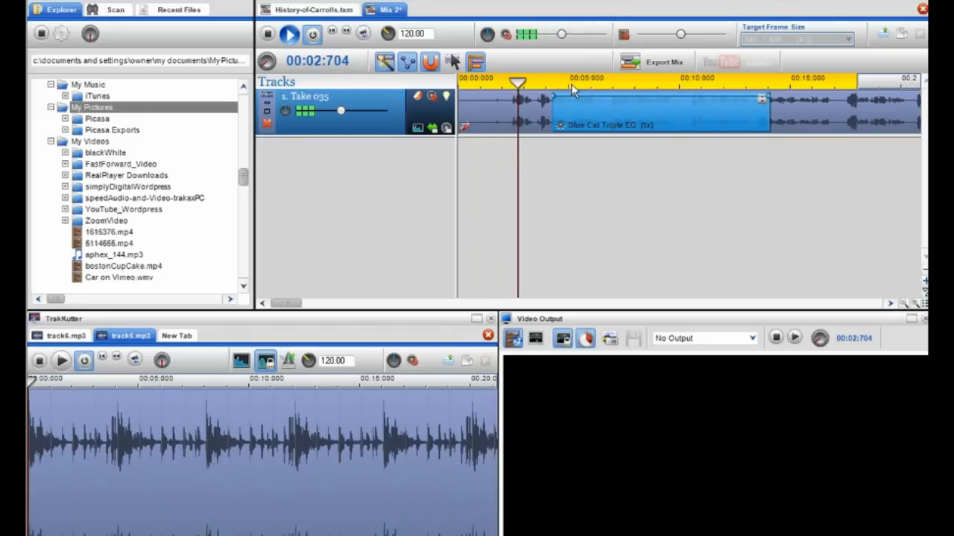
right_click(574, 97)
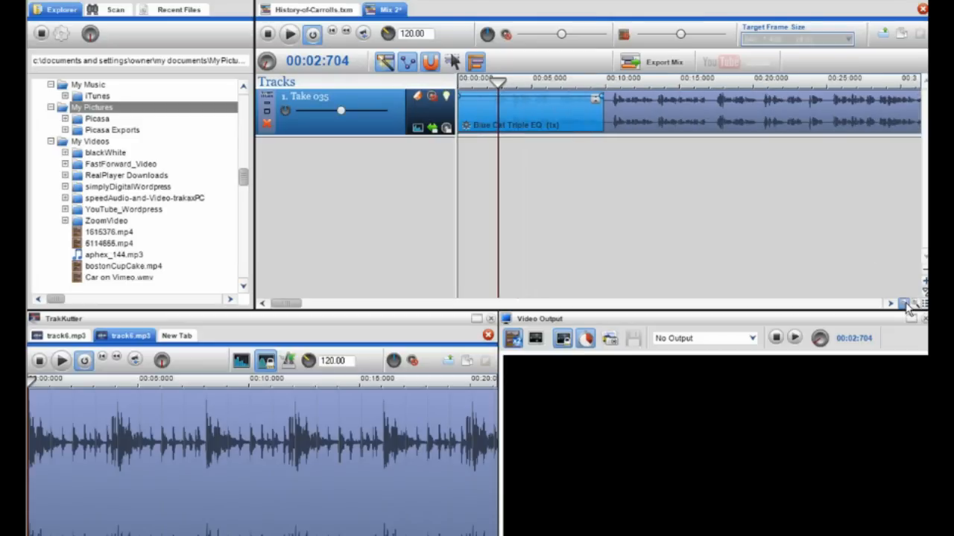
left_click(903, 304)
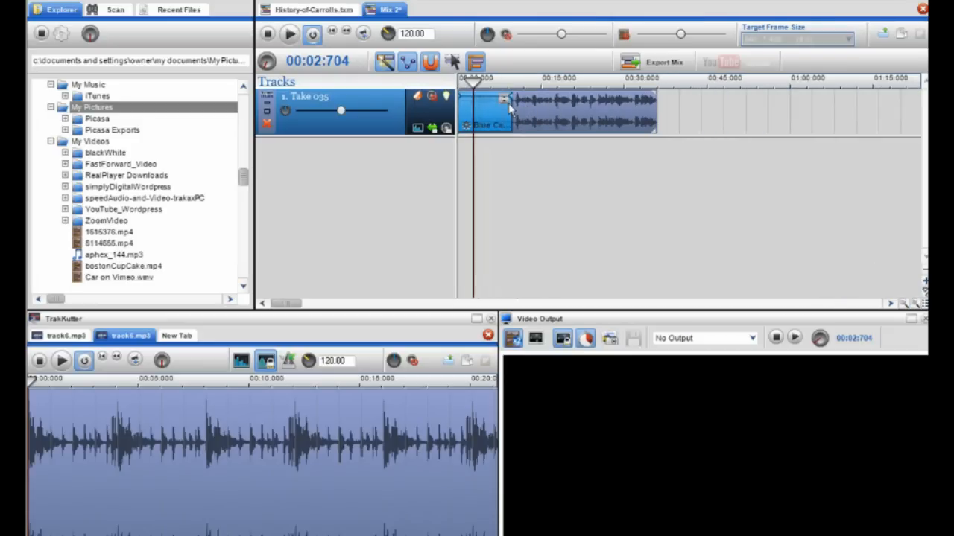